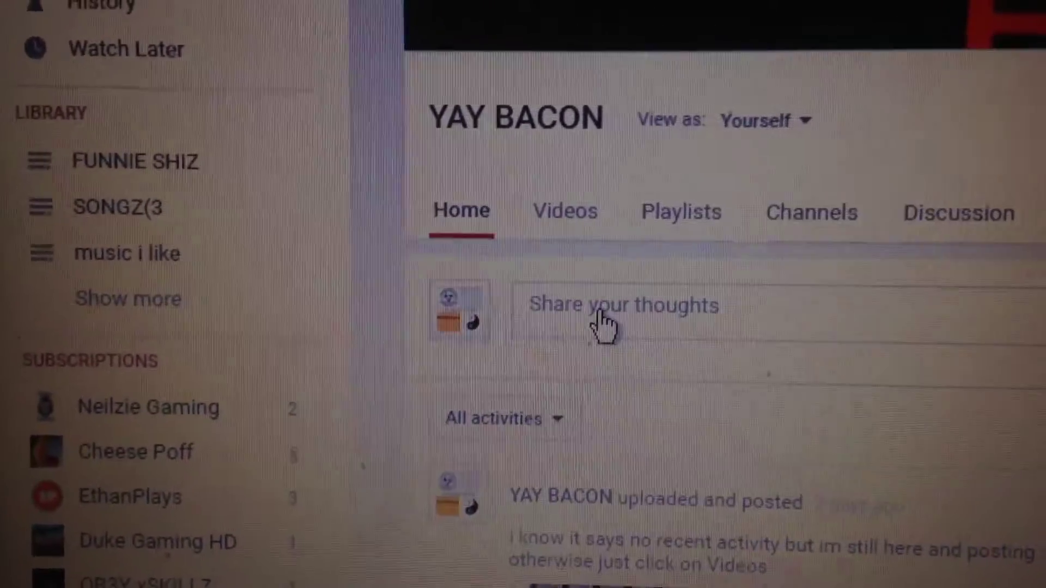
Expand the 'Share your thoughts' post box on the YAY BACON channel Home page.
left_click(620, 305)
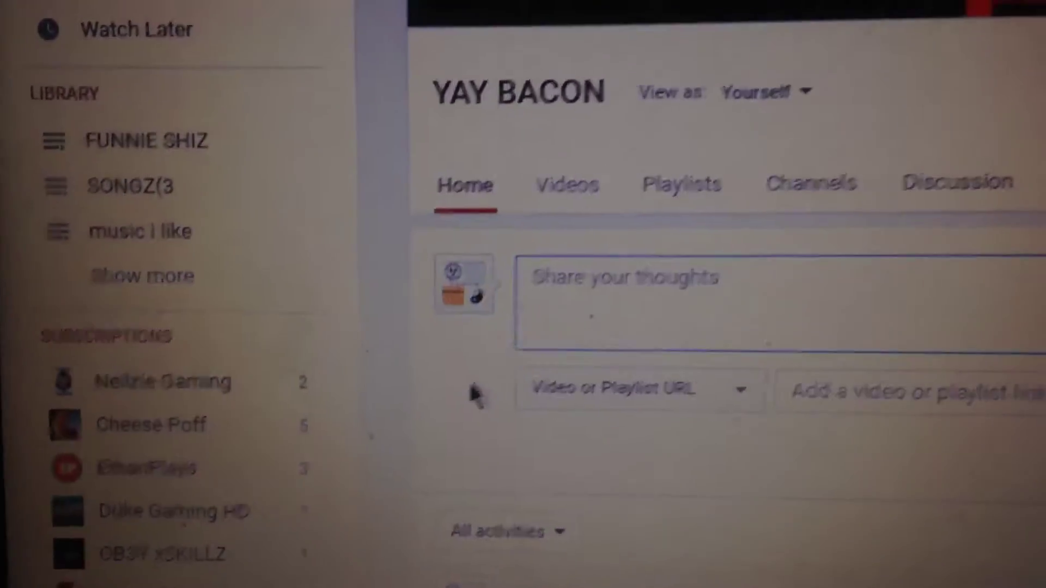